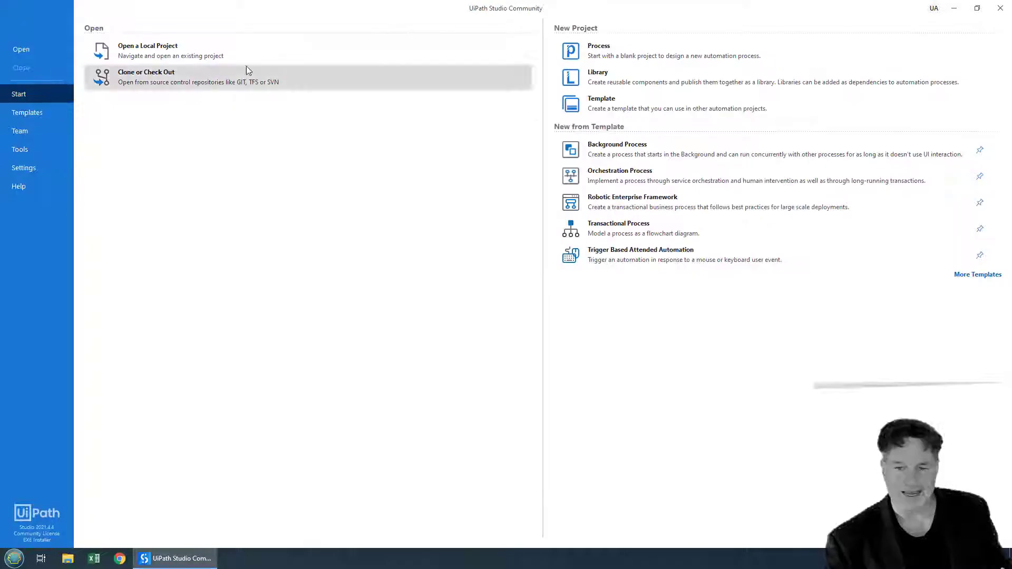
- Create a blank Process project named UiPathIfActivity
left_click(570, 50)
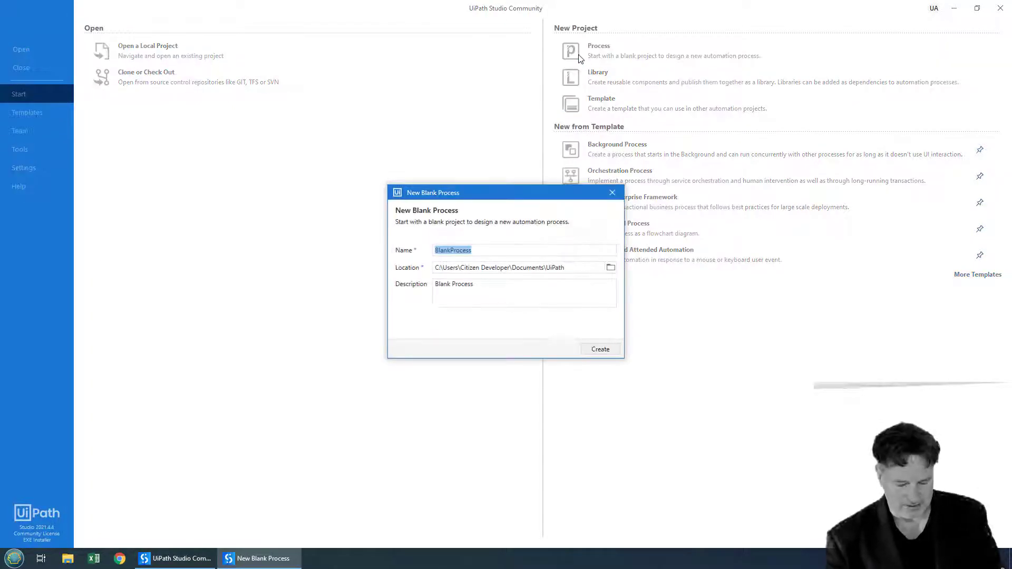
type("UiPathIfActivity")
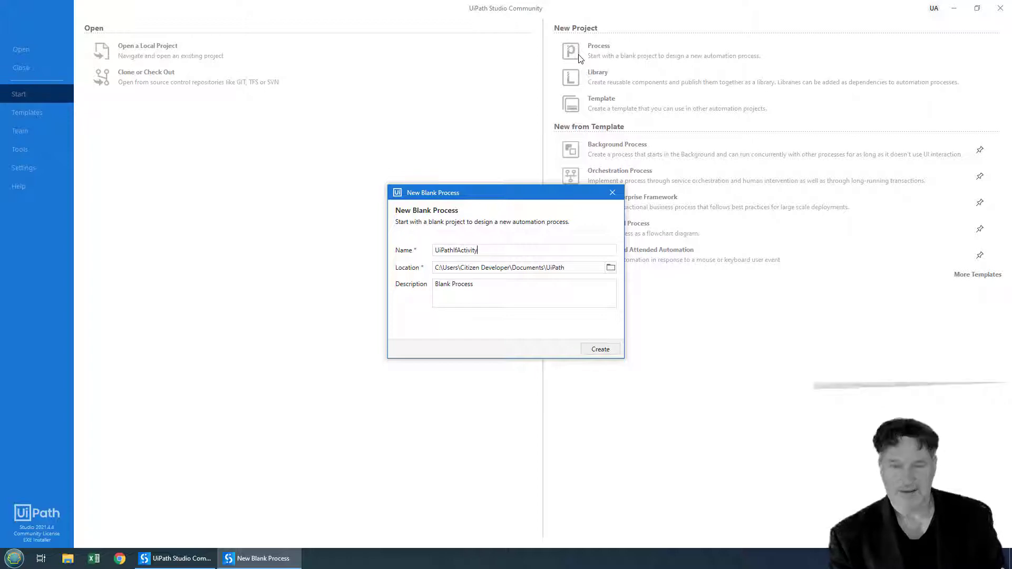
left_click(598, 348)
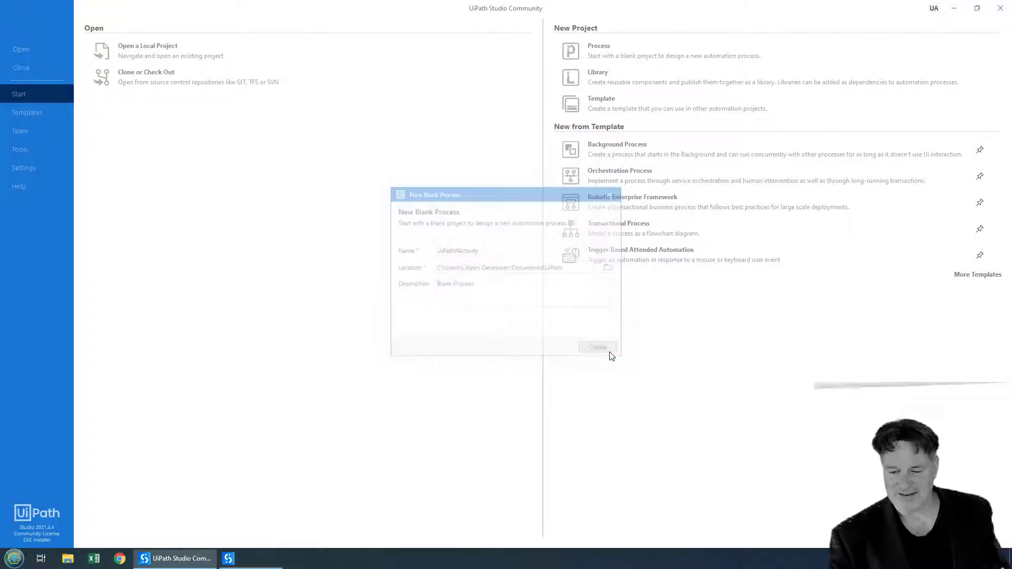
- Open the Main workflow and place an If activity inside a Sequence
left_click(597, 348)
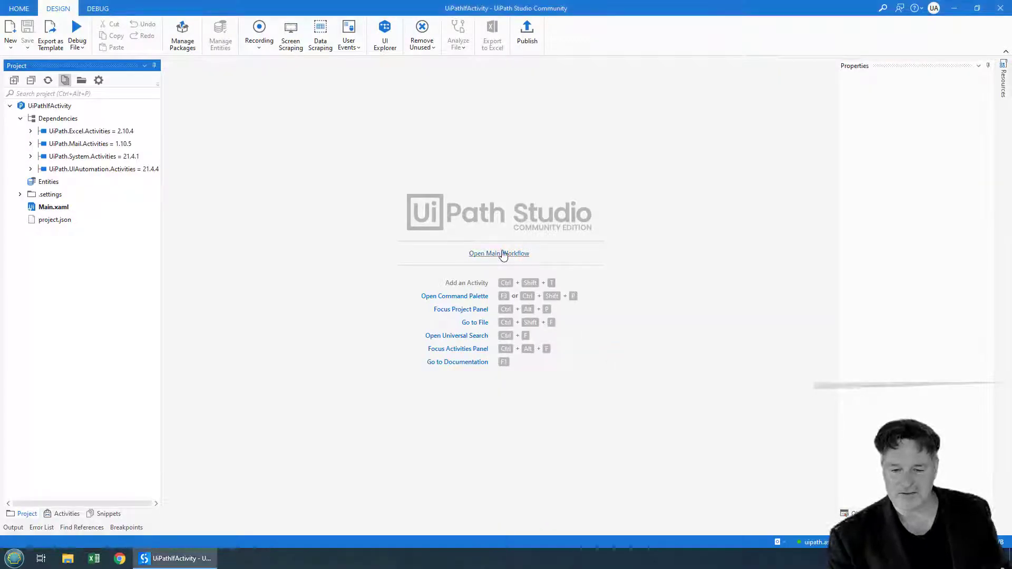
left_click(499, 253)
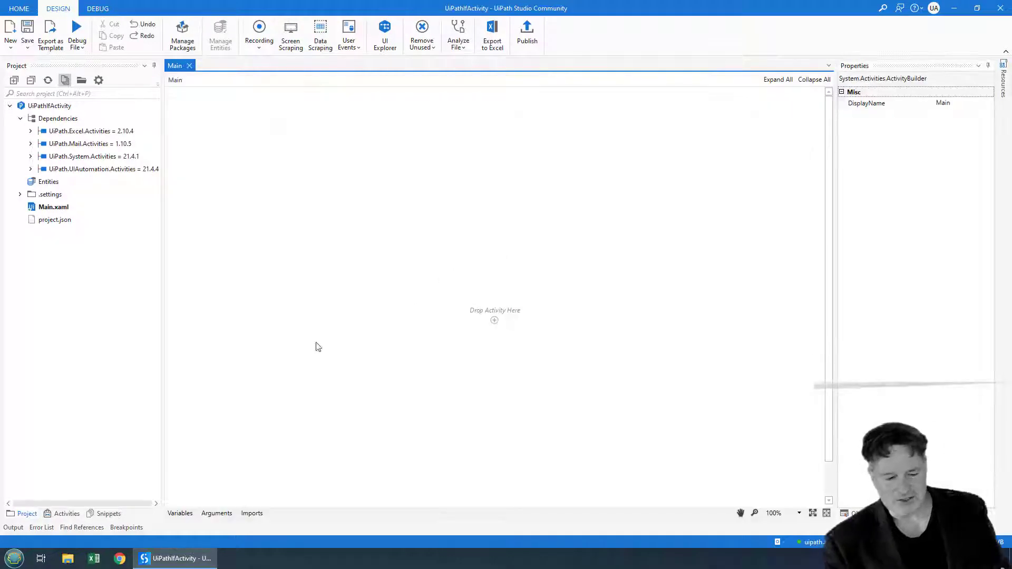
left_click(65, 513)
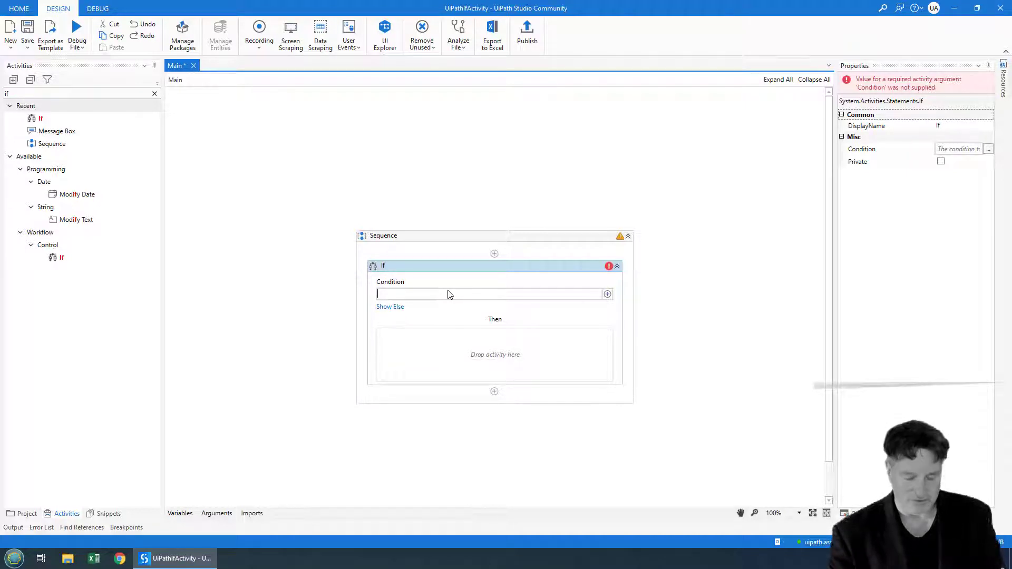
- Set the If condition to True with a Then Message Box reading 'It is true!'
type("Ture")
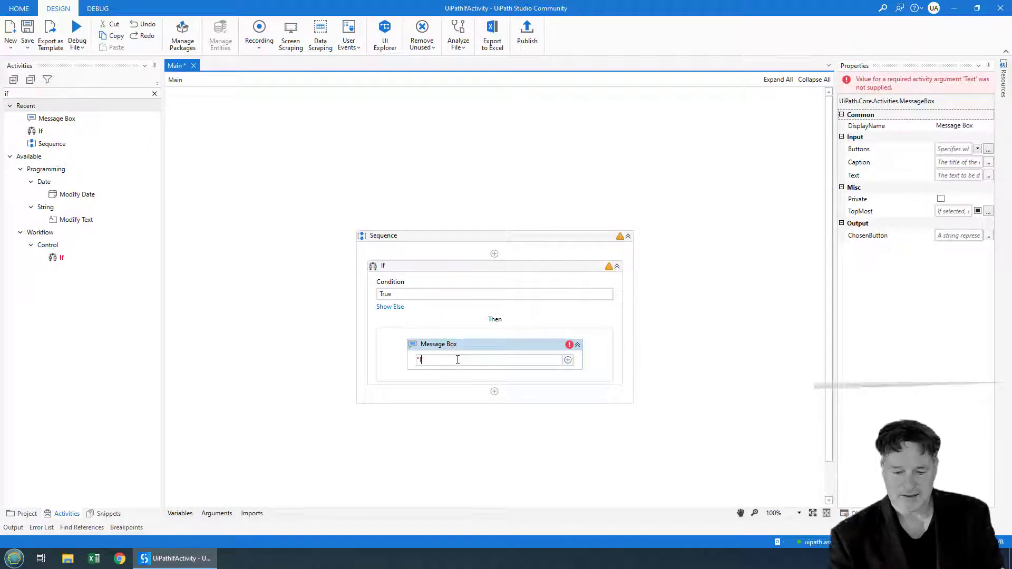
type("\"It is true!\"")
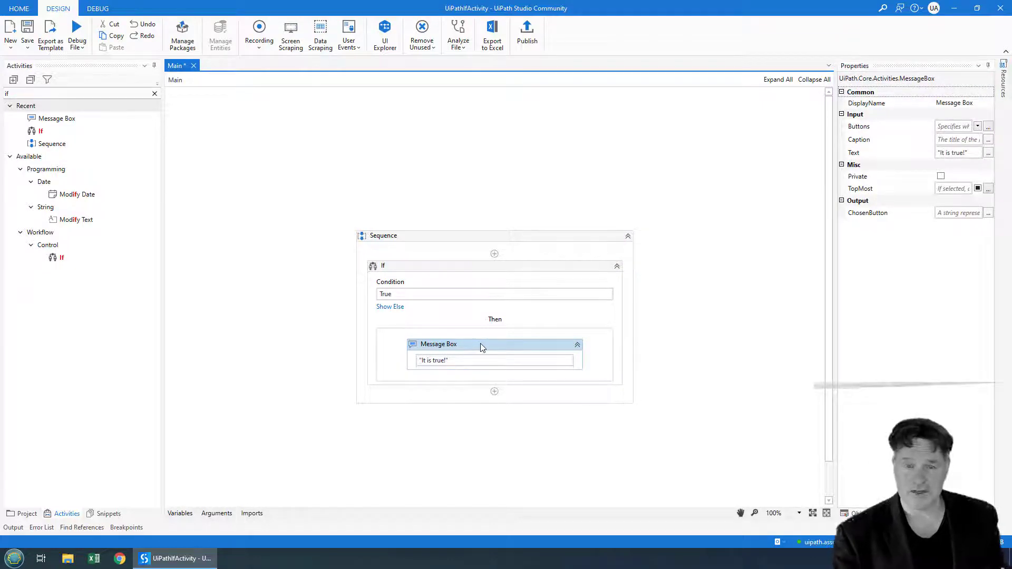
mouse_move(389, 307)
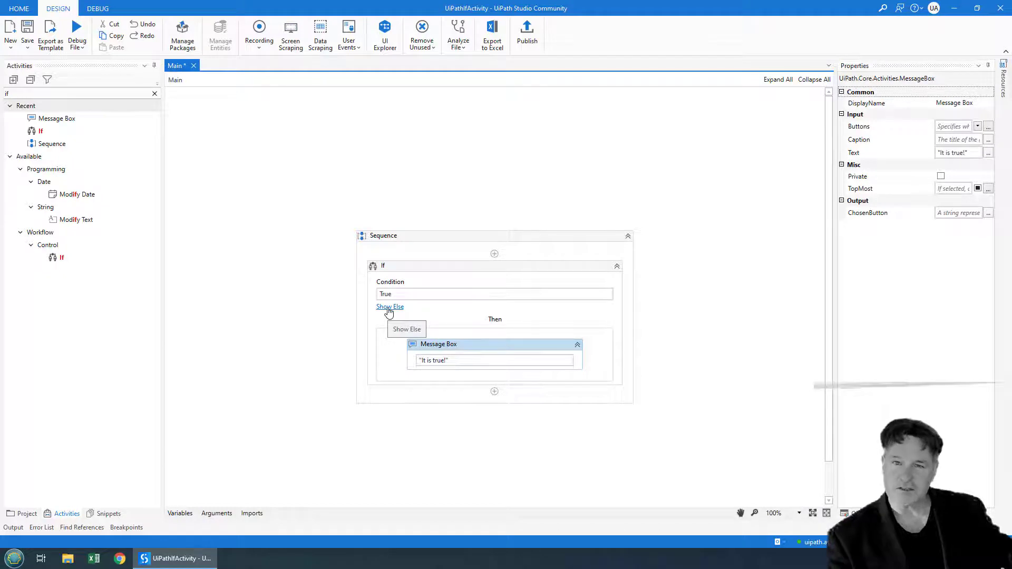
- Add an 'It's not true!' Message Box to Else, run, and dismiss 'It is true!'
left_click(390, 307)
type("\"It's not true!\"")
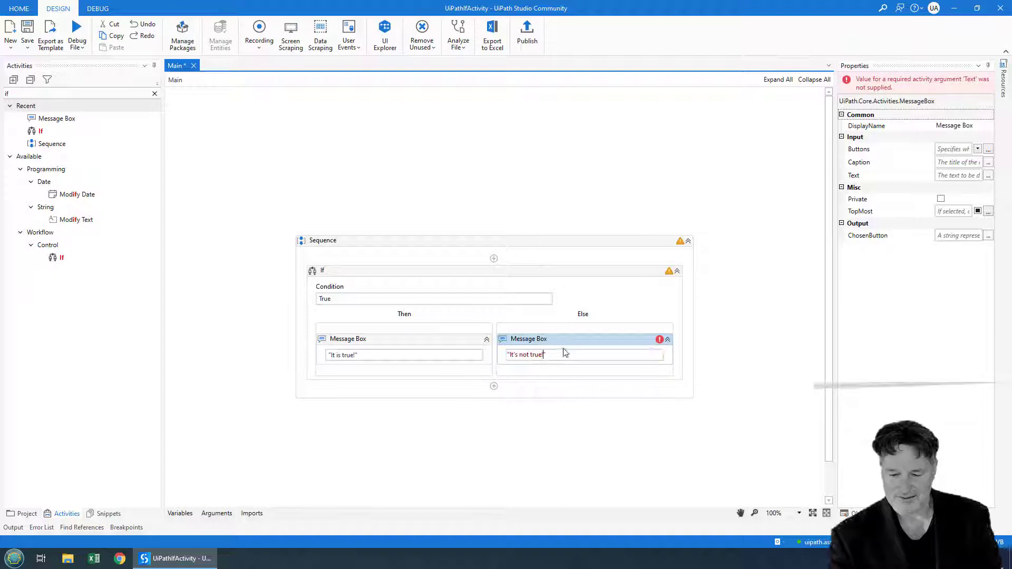
left_click(581, 354)
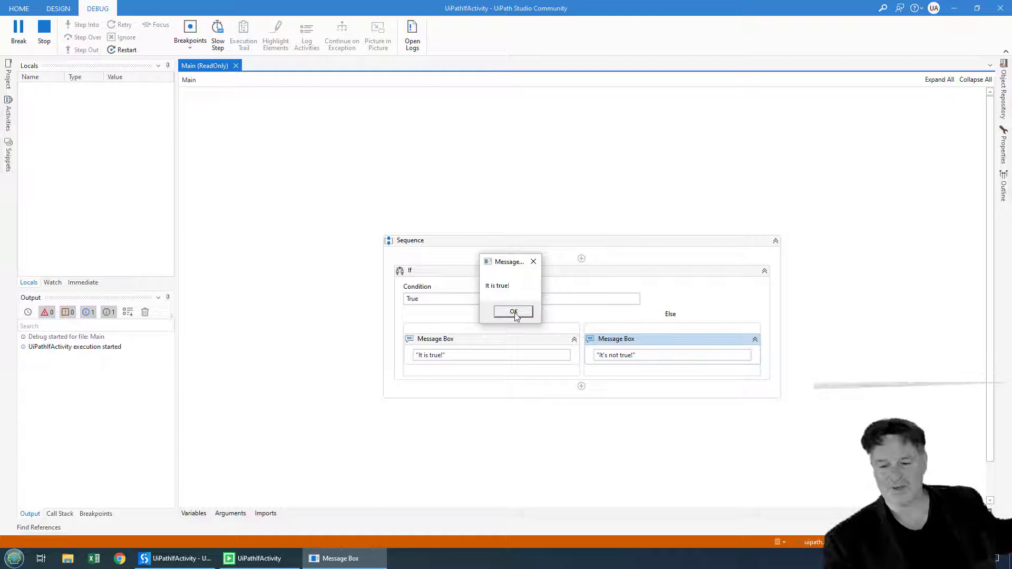
left_click(513, 312)
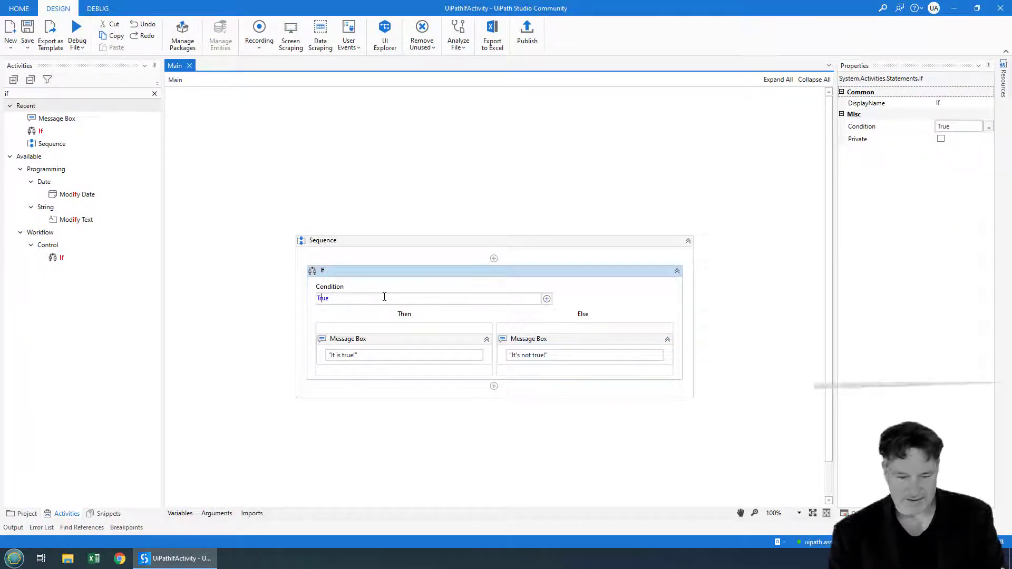
- Change the condition to Not True, run the file, and dismiss 'It's not true!'
type("Not")
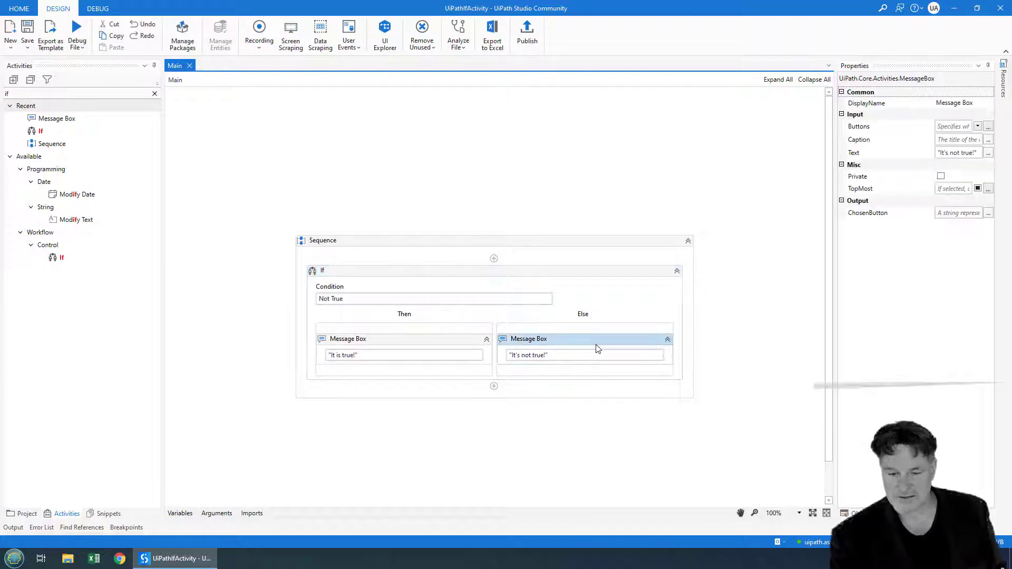
left_click(77, 32)
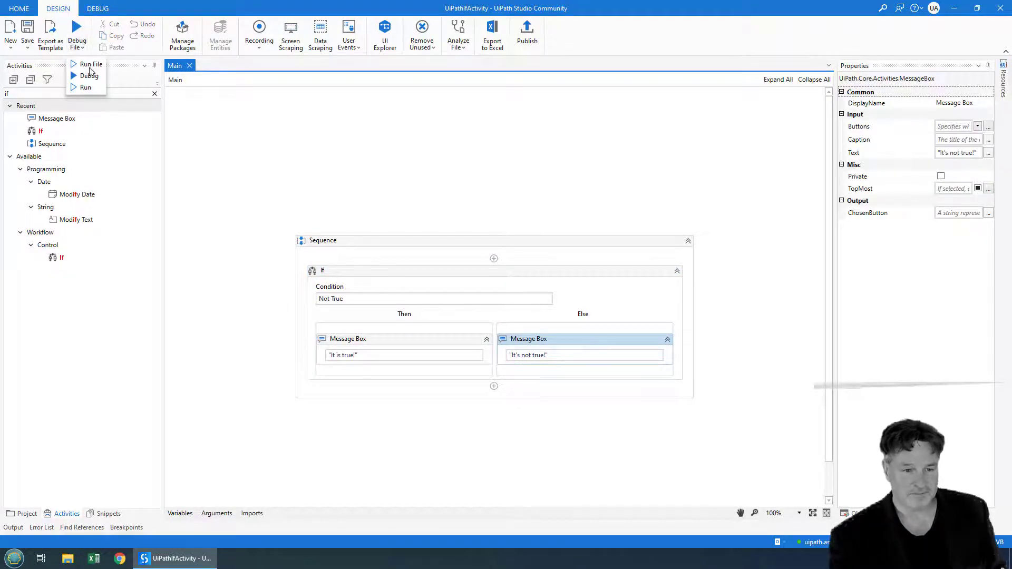
left_click(92, 64)
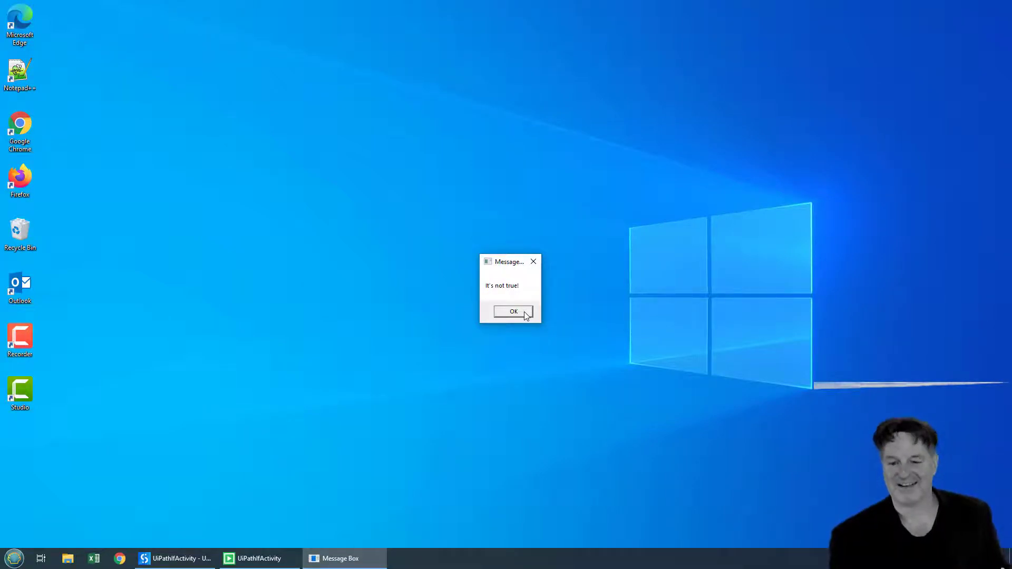
left_click(513, 311)
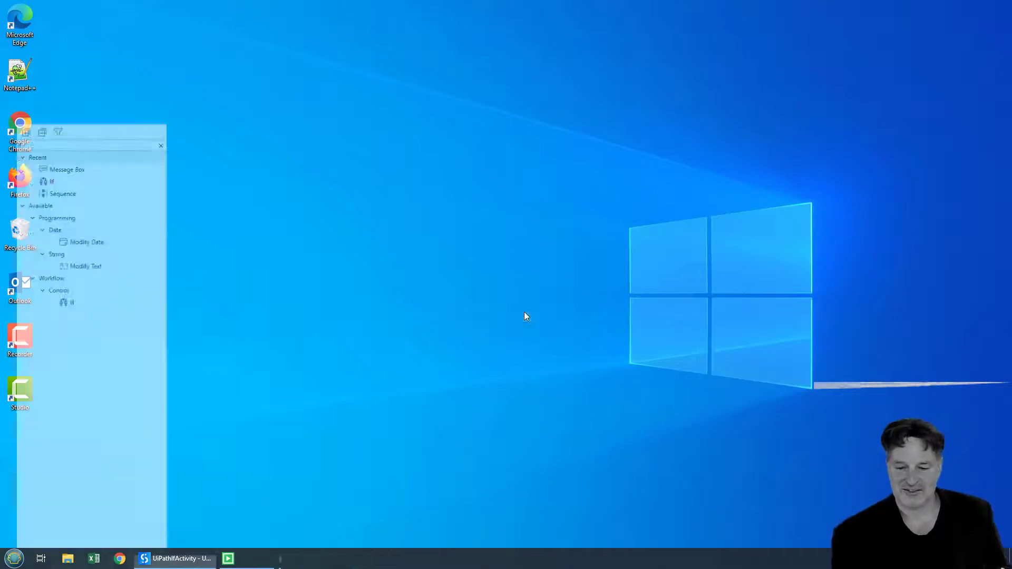
left_click(175, 558)
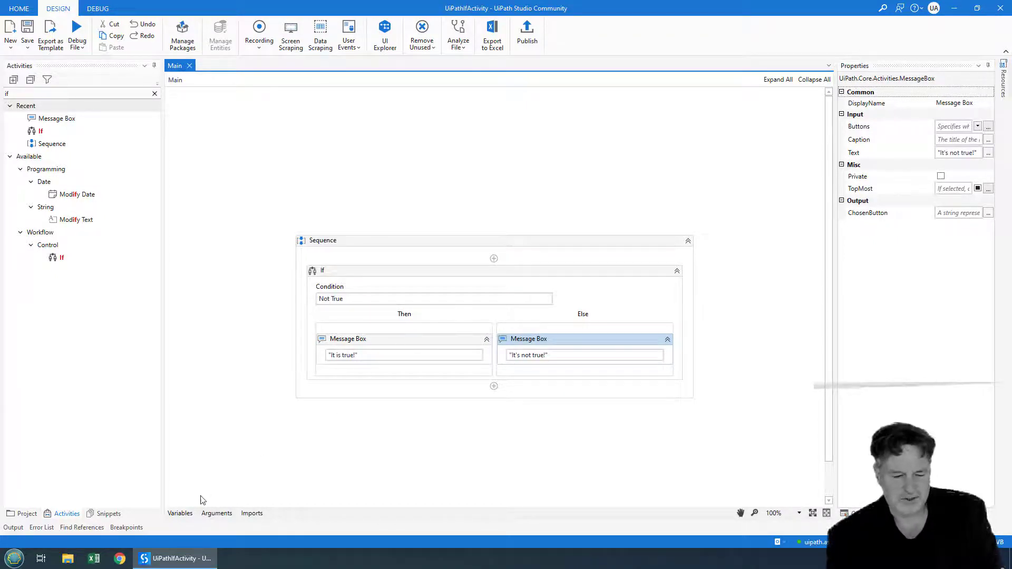
- Create an Int32 variable named counter with default value 9
left_click(179, 513)
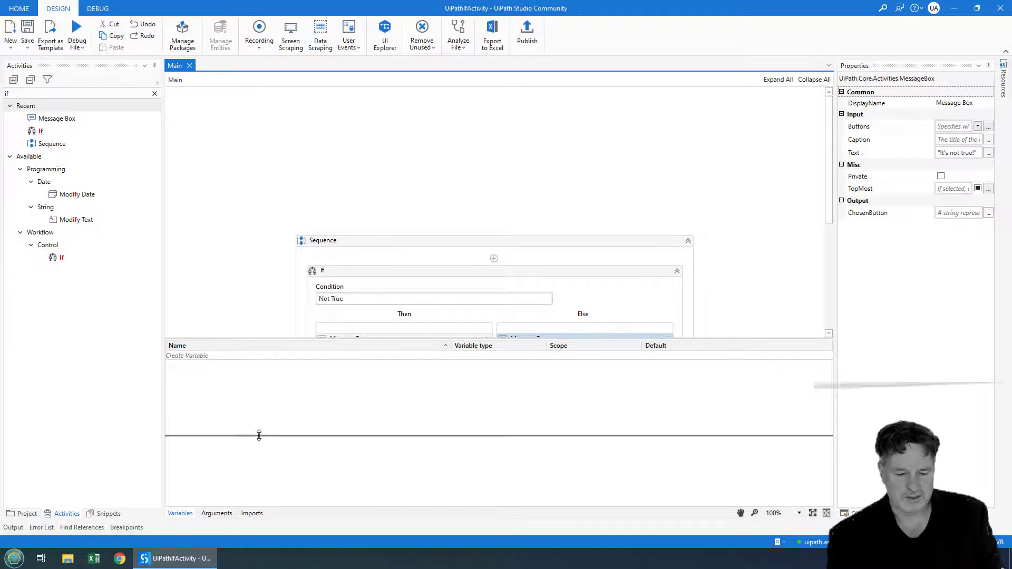
type("coun")
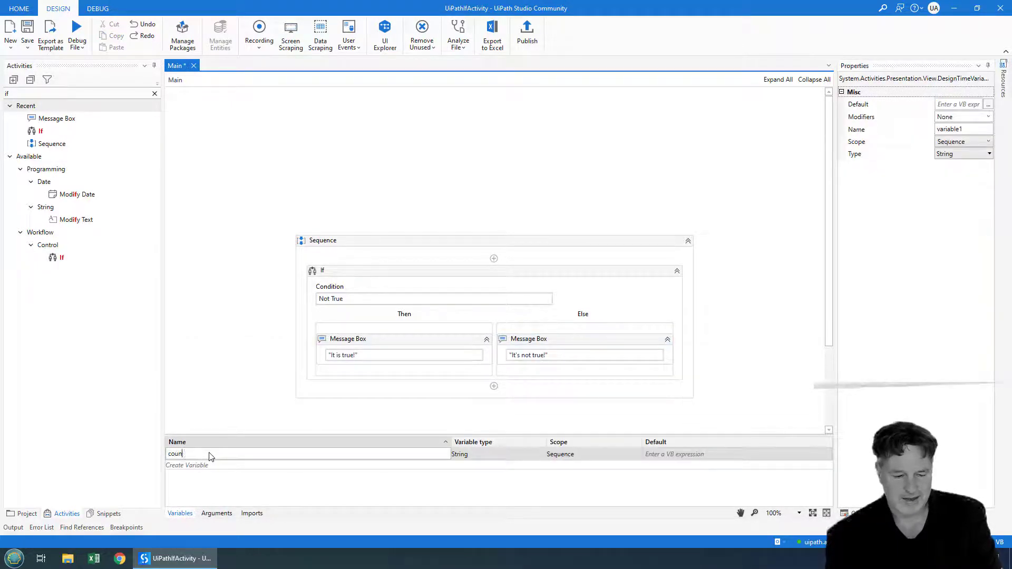
type("counter")
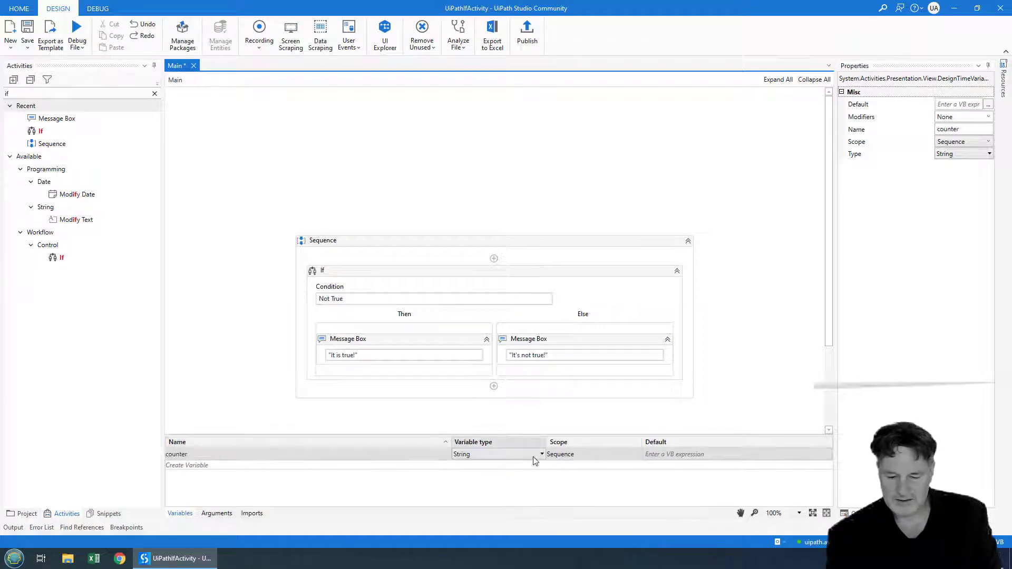
left_click(497, 454)
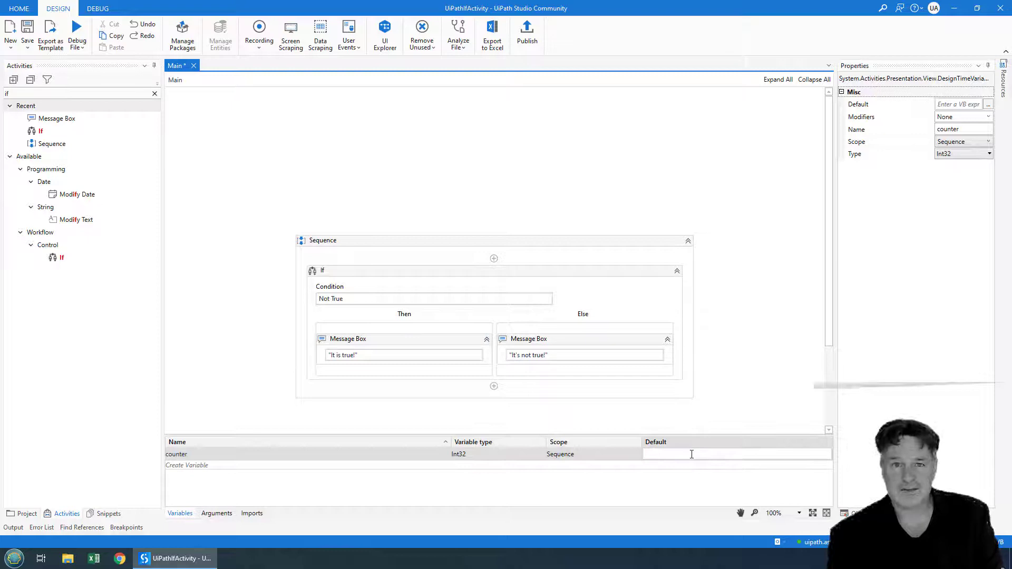
type("9")
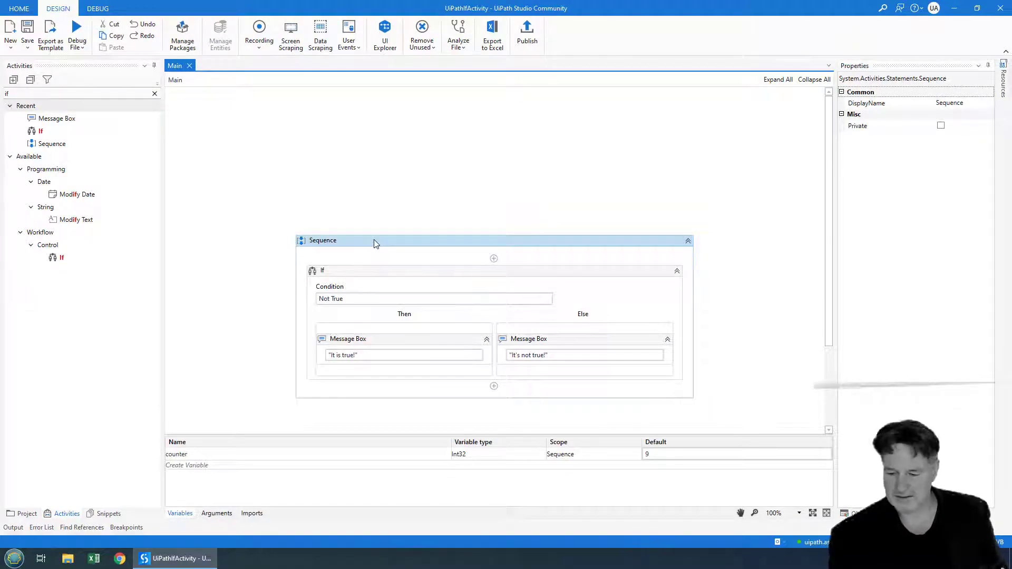
mouse_move(701, 484)
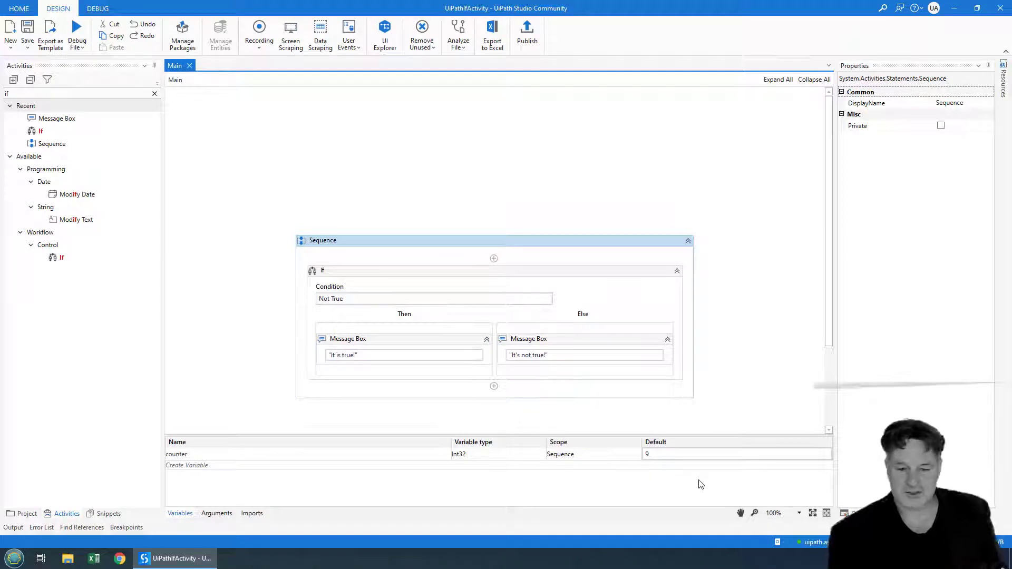
- Replace the Not True condition with counter < 10
left_click(322, 270)
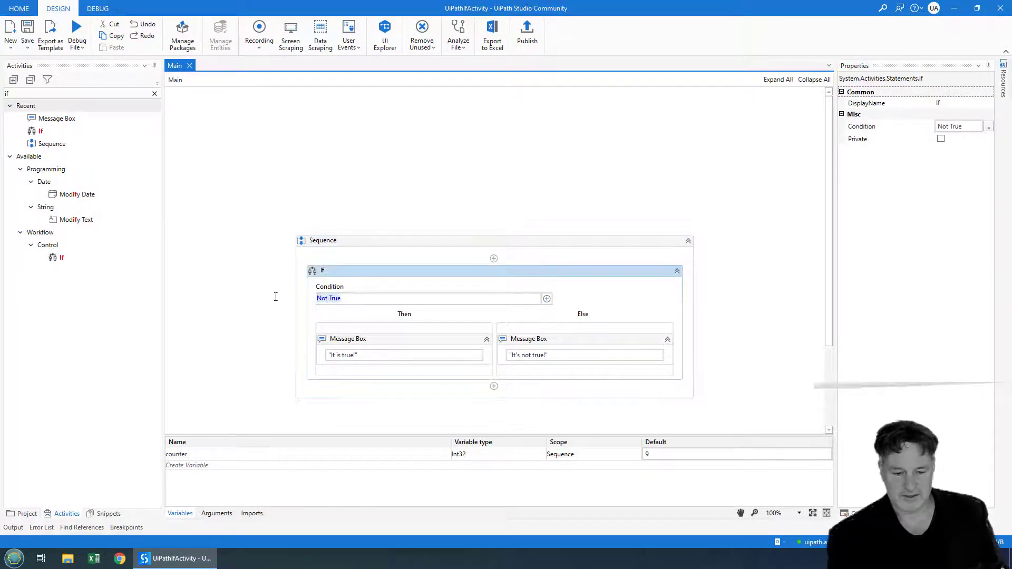
type("counter <10")
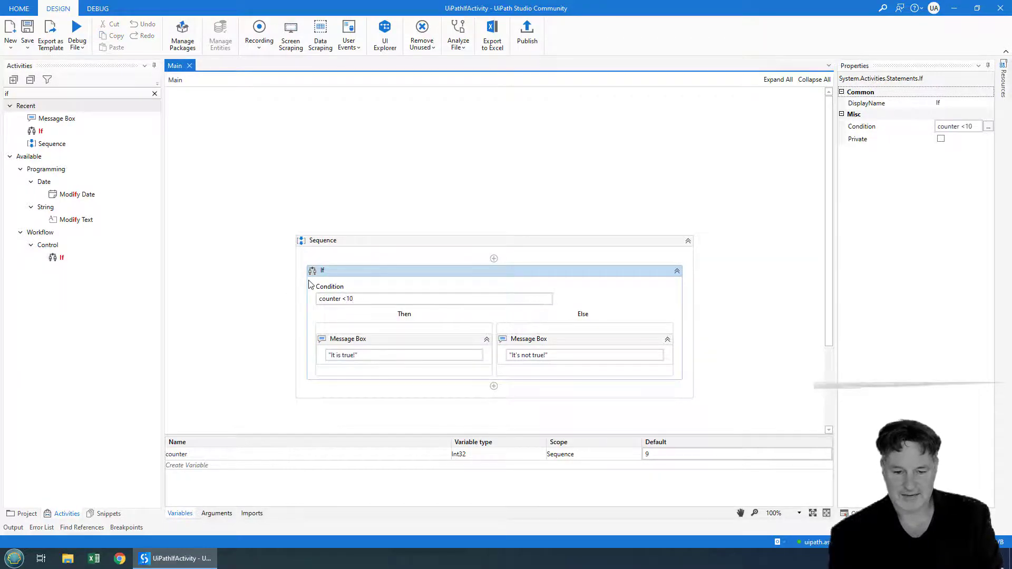
left_click(434, 298)
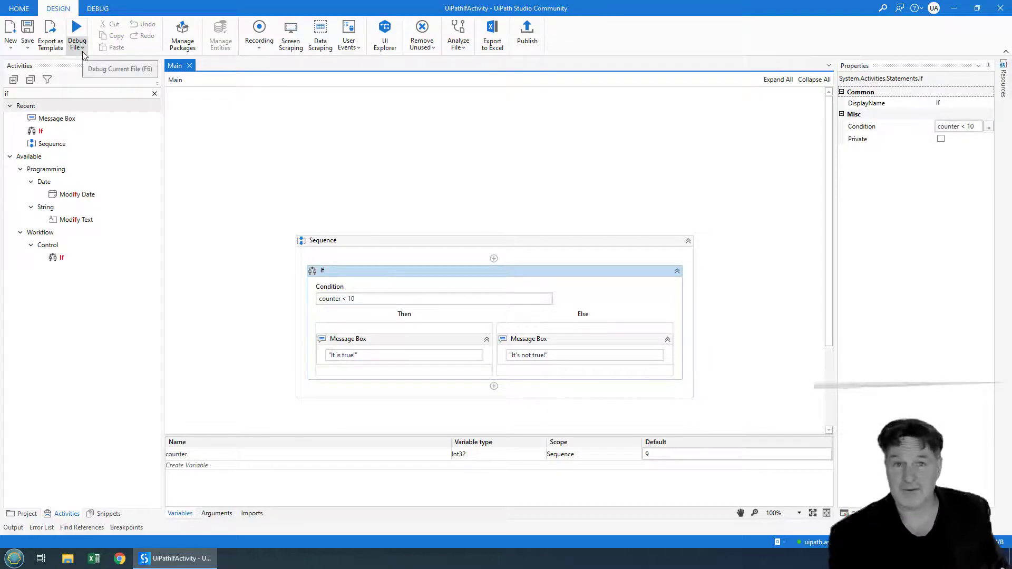
- Run the workflow file and close the resulting message
left_click(83, 47)
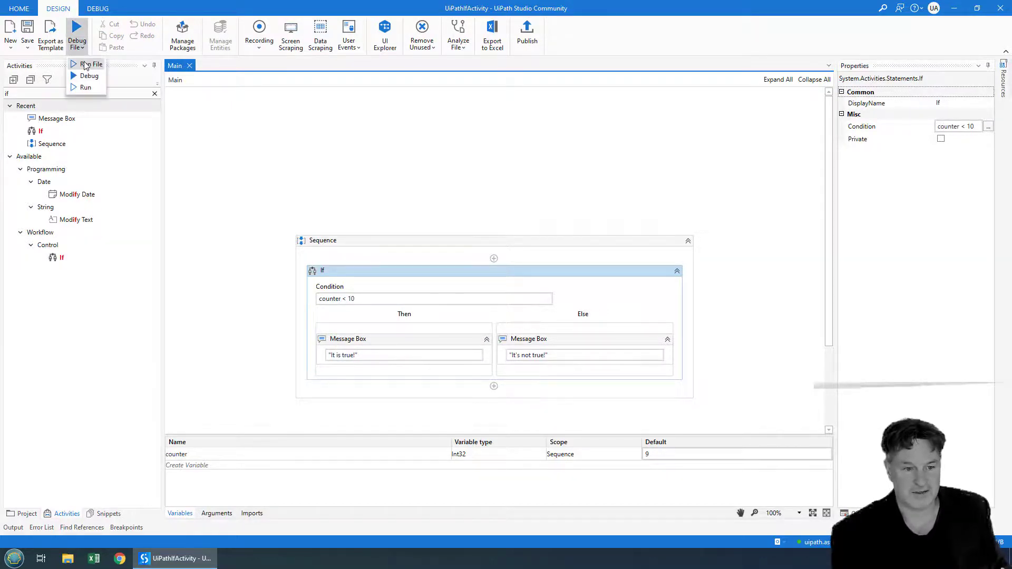
left_click(955, 8)
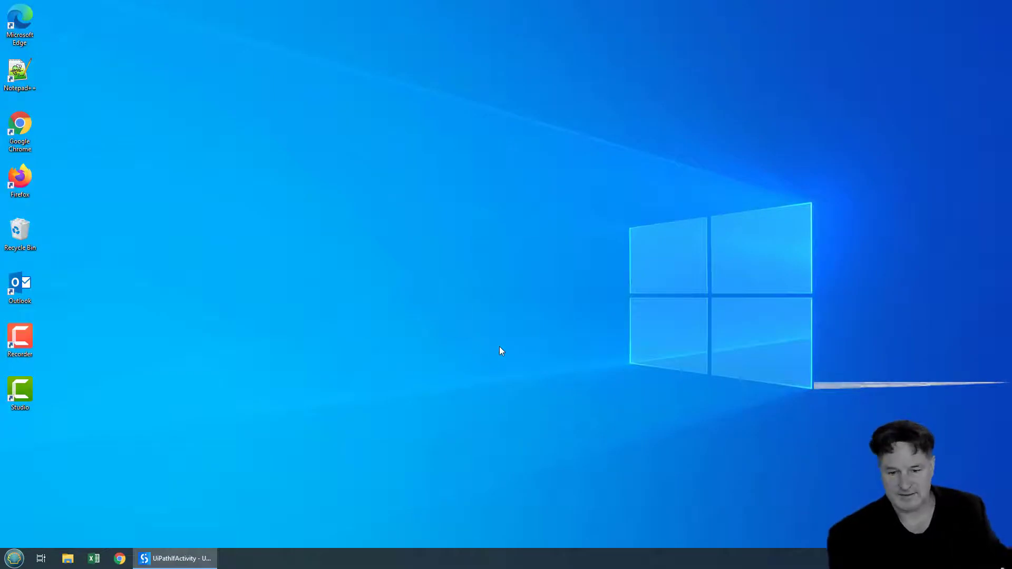
left_click(175, 558)
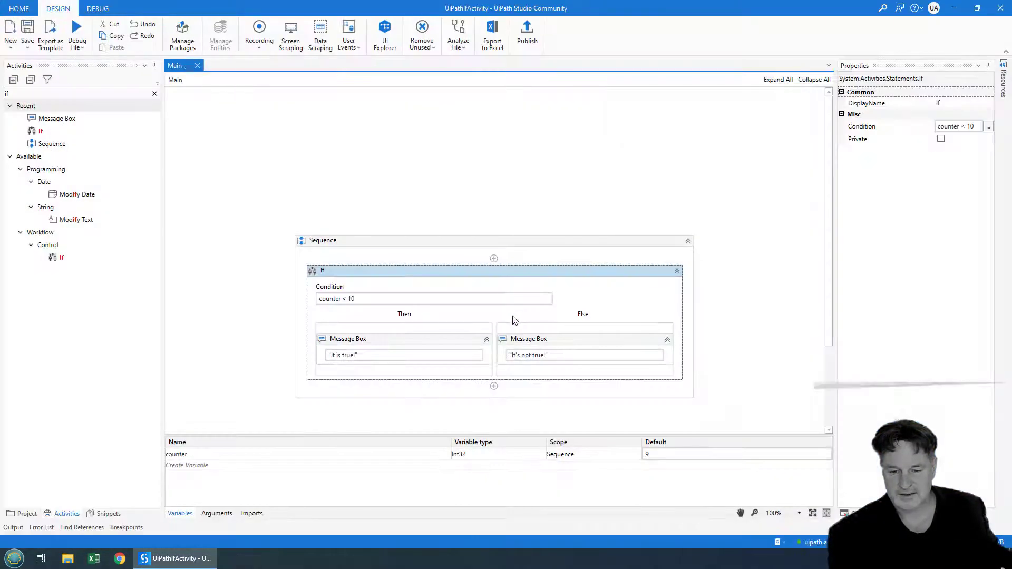
- Change the condition to counter > 10, run the file, and close the message
left_click(432, 298)
type(">")
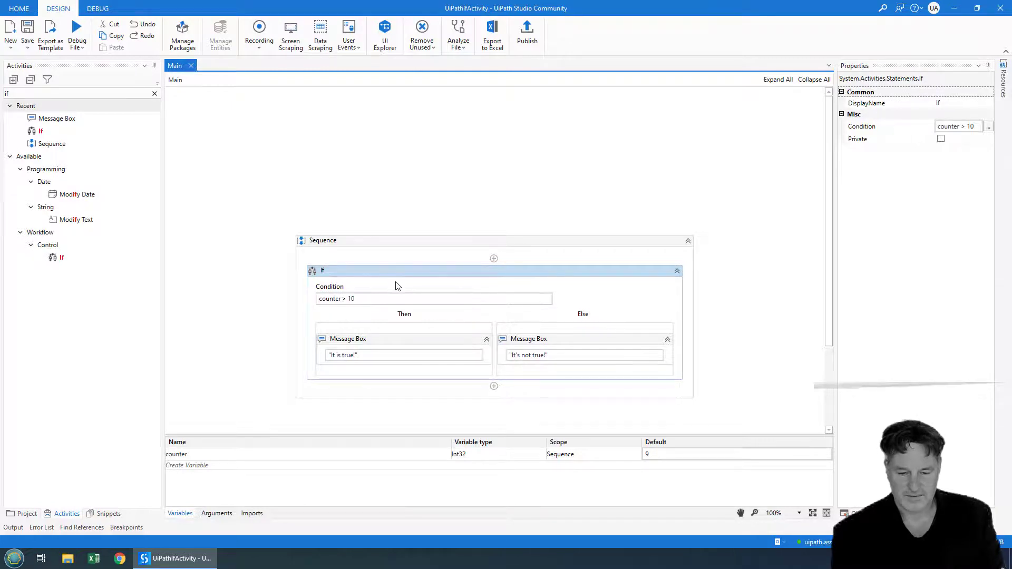
left_click(77, 31)
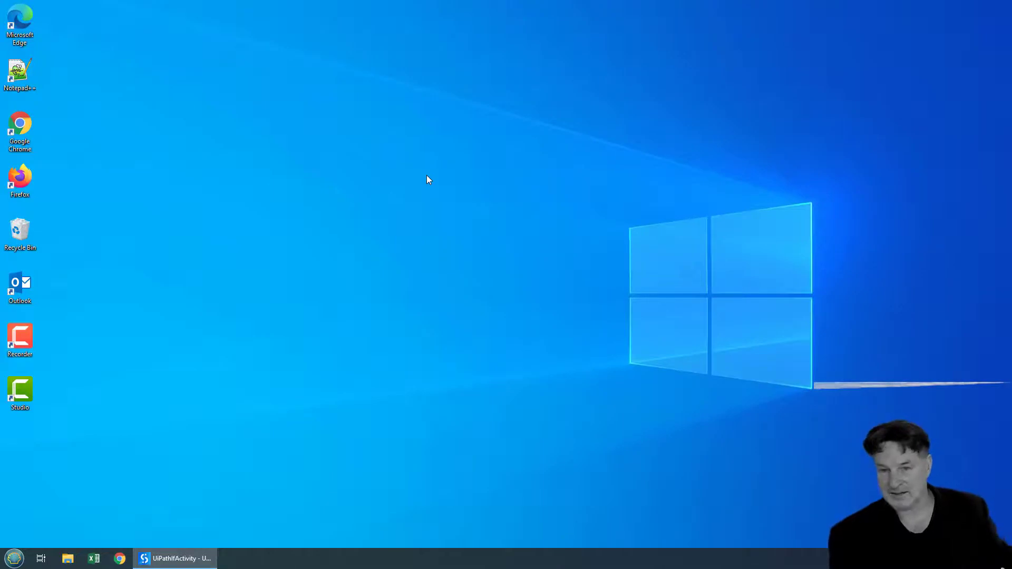
left_click(175, 558)
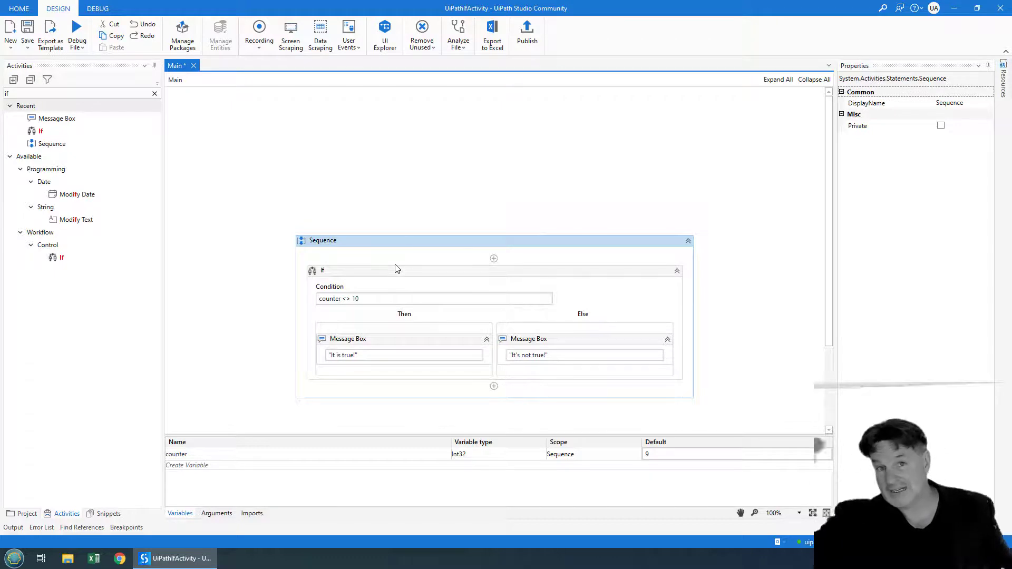
mouse_move(289, 205)
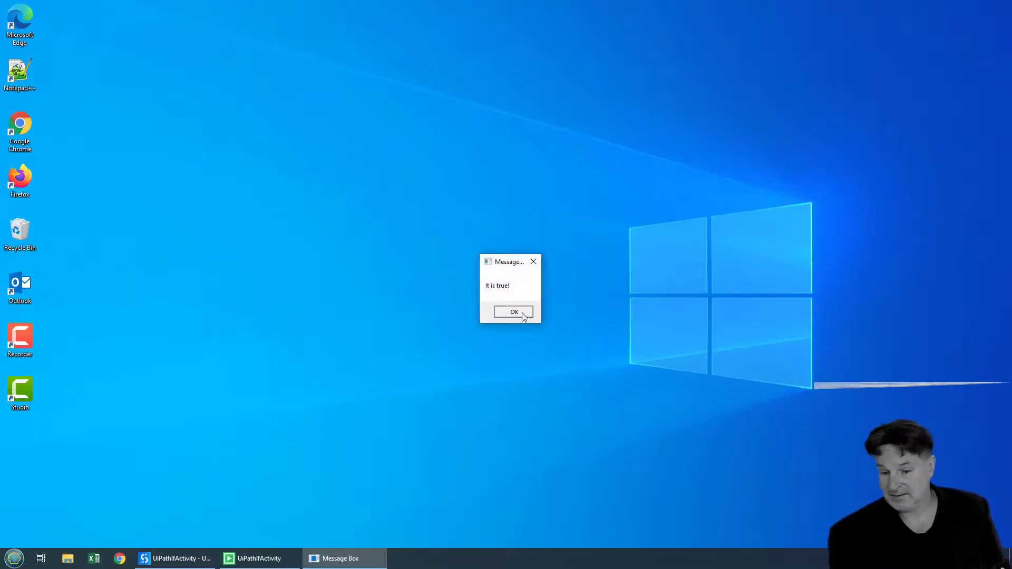
- Dismiss the 'It is true!' message from the counter <> 10 run
left_click(513, 312)
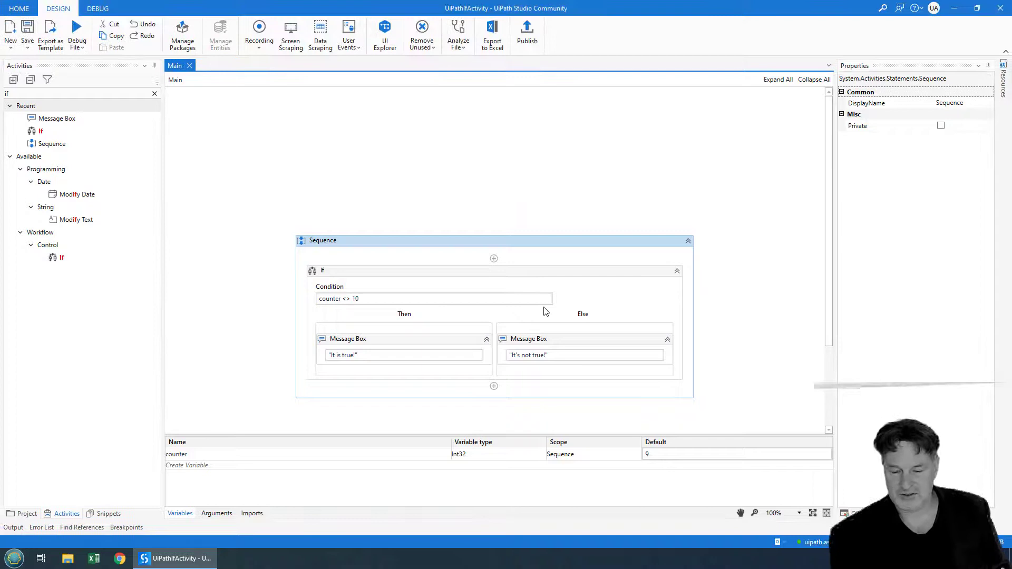